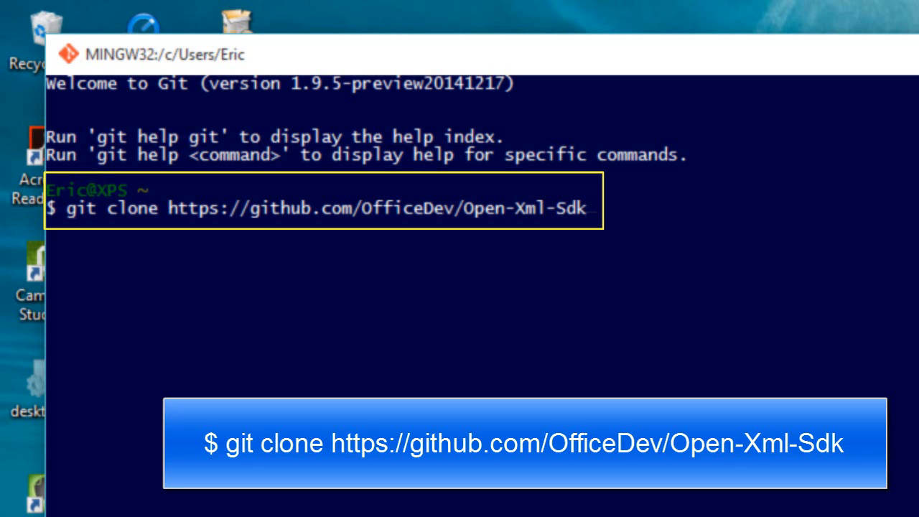
Clone the Open-Xml-Sdk repository and check out the master branch in Git Bash.
key(Enter)
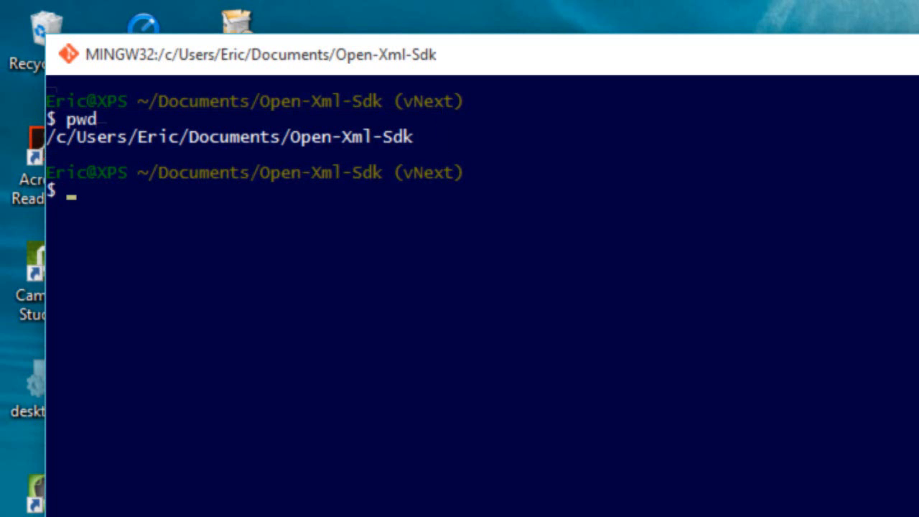
text(git checkout mas)
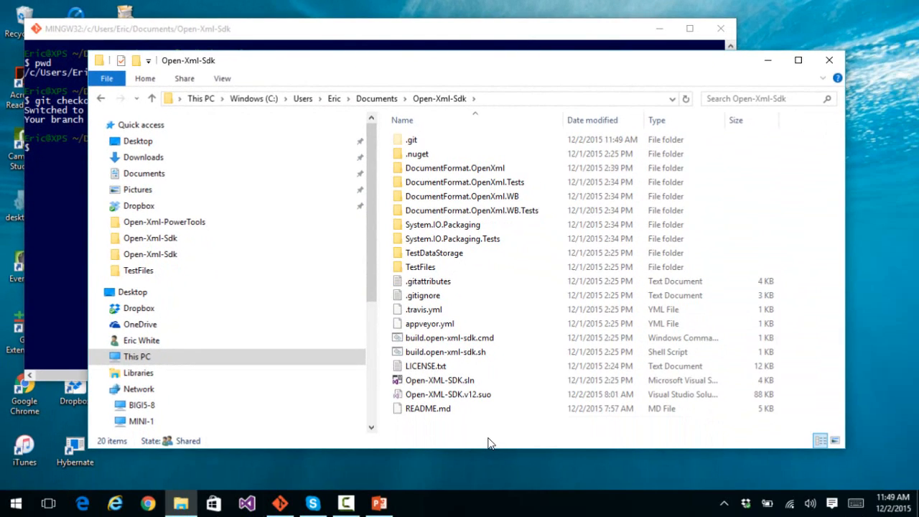
Launch Open-XML-SDK.sln from the cloned folder into Visual Studio.
click(438, 379)
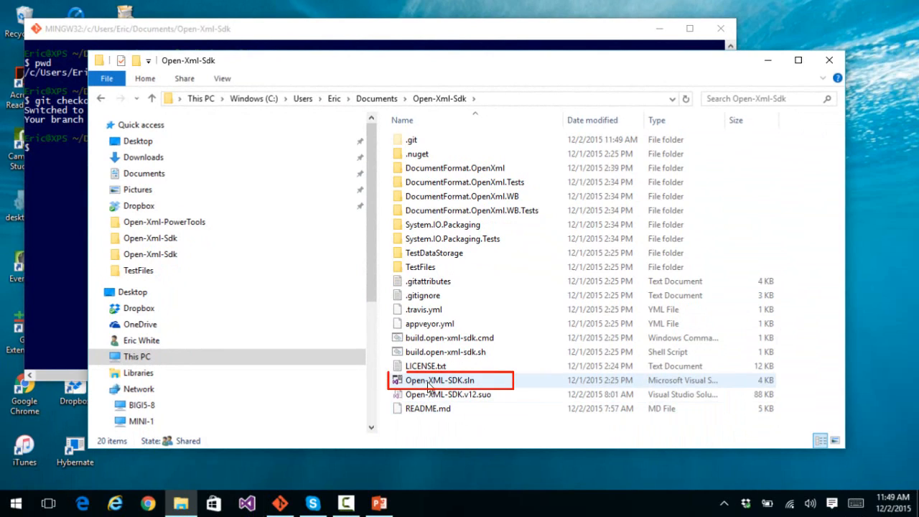
mouse_move(429, 386)
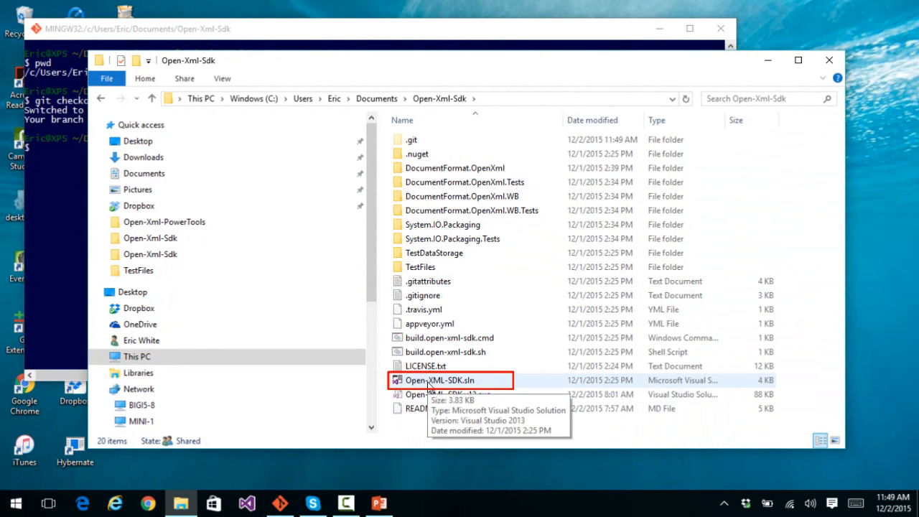
double_click(450, 379)
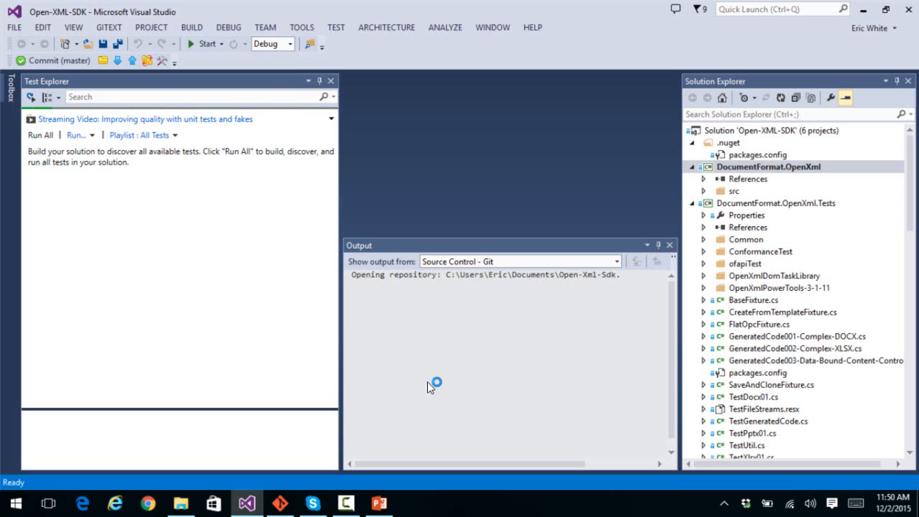
Build the whole Open-XML-SDK solution so Test Explorer discovers 713 tests.
click(191, 27)
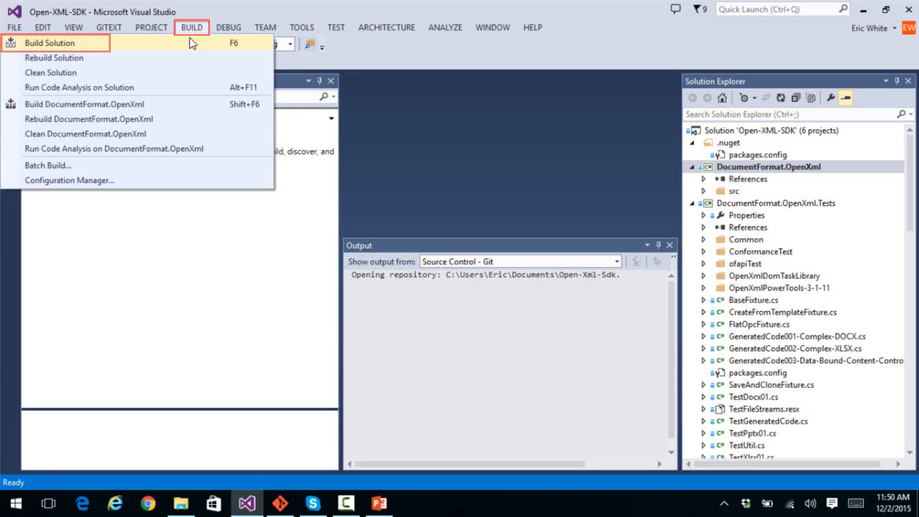
click(48, 43)
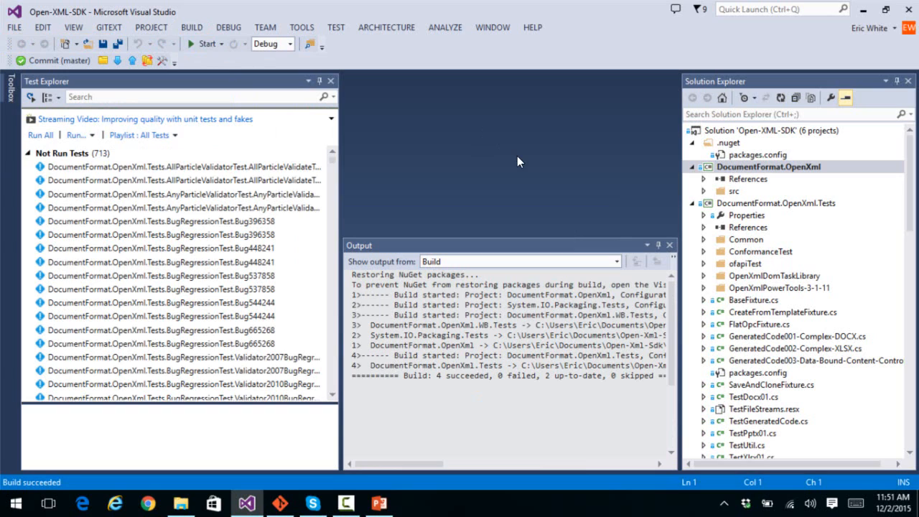
mouse_move(513, 164)
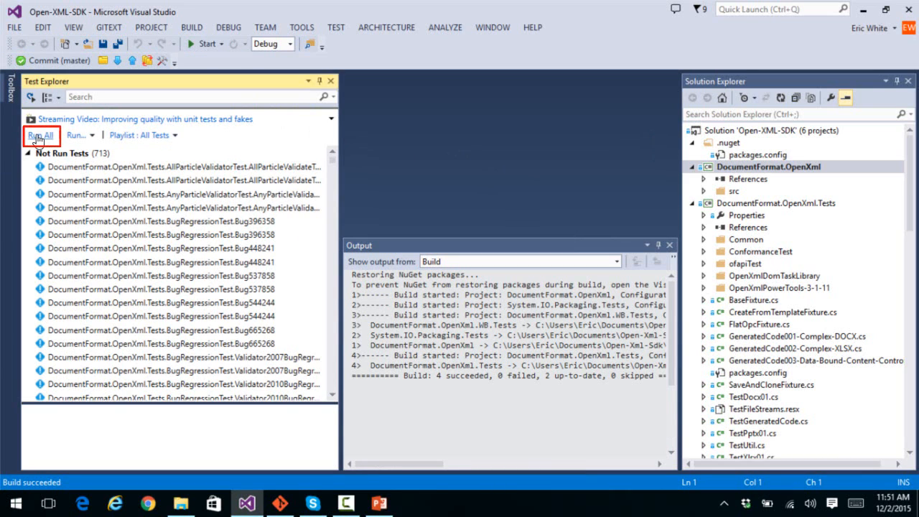
Run all 713 discovered unit tests from Test Explorer until every one passes.
click(41, 135)
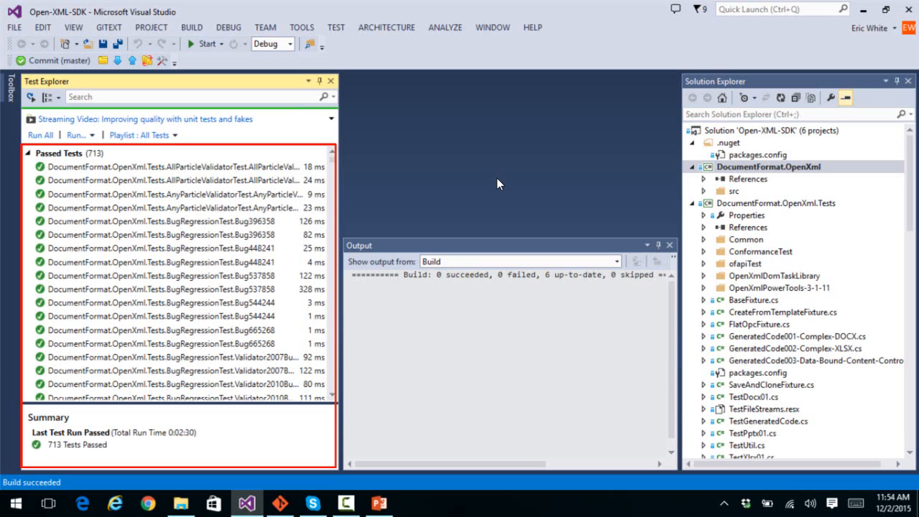
click(798, 97)
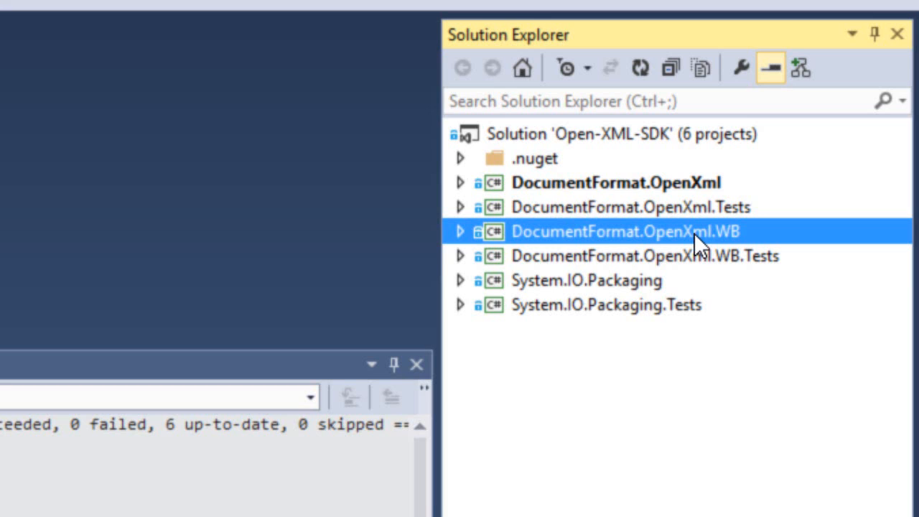
mouse_move(732, 186)
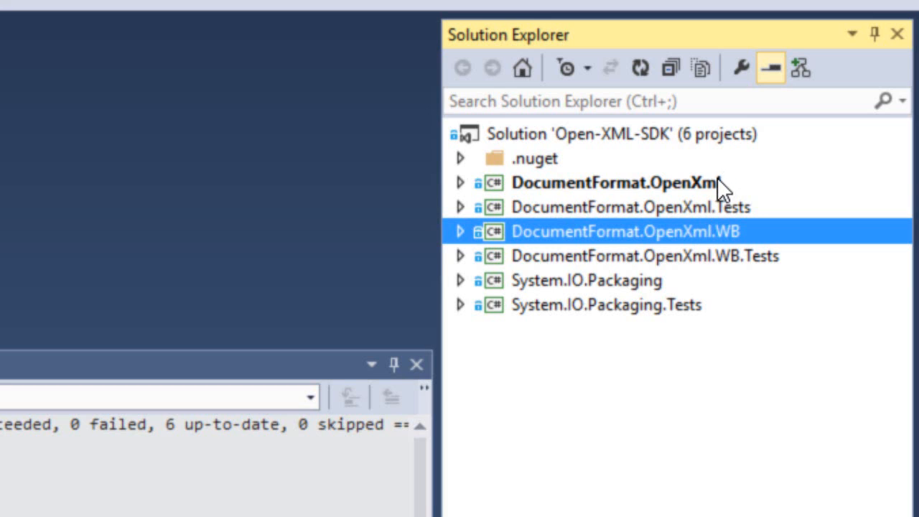
Highlight DocumentFormat.OpenXml and then System.IO.Packaging in Solution Explorer.
click(614, 181)
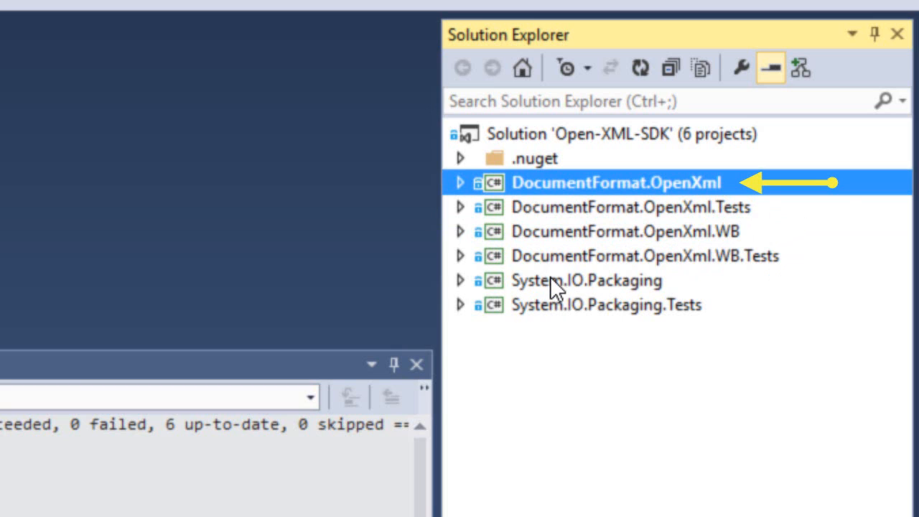
click(587, 280)
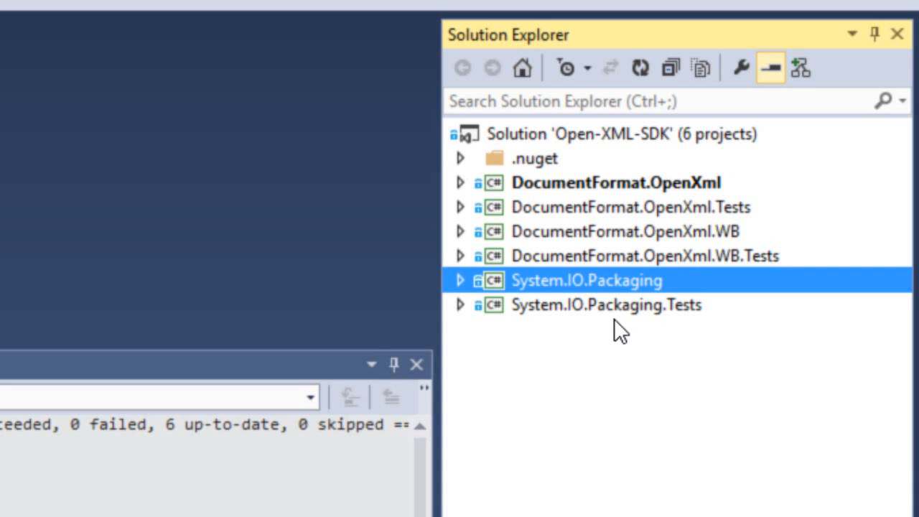
Highlight the System.IO.Packaging.Tests project in Solution Explorer.
click(606, 305)
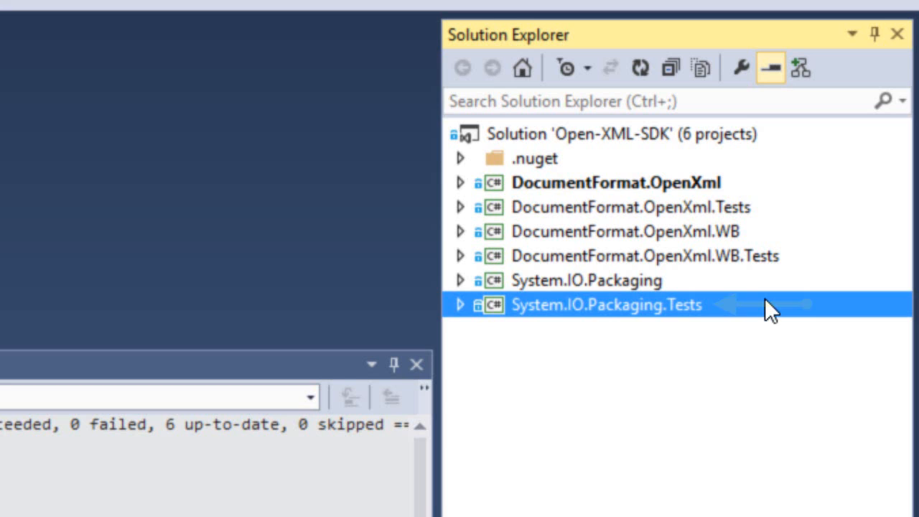
mouse_move(673, 212)
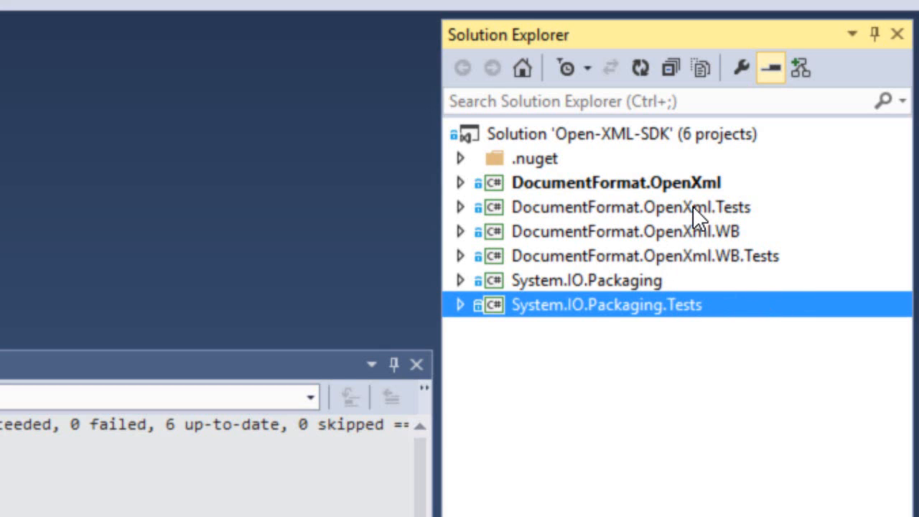
Highlight DocumentFormat.OpenXml.Tests, the WB project, and DocumentFormat.OpenXml in turn.
click(631, 207)
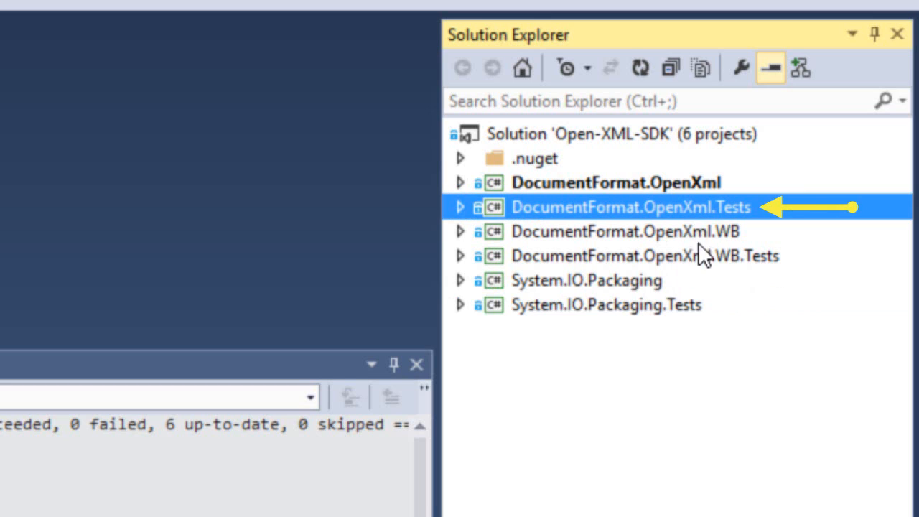
click(638, 256)
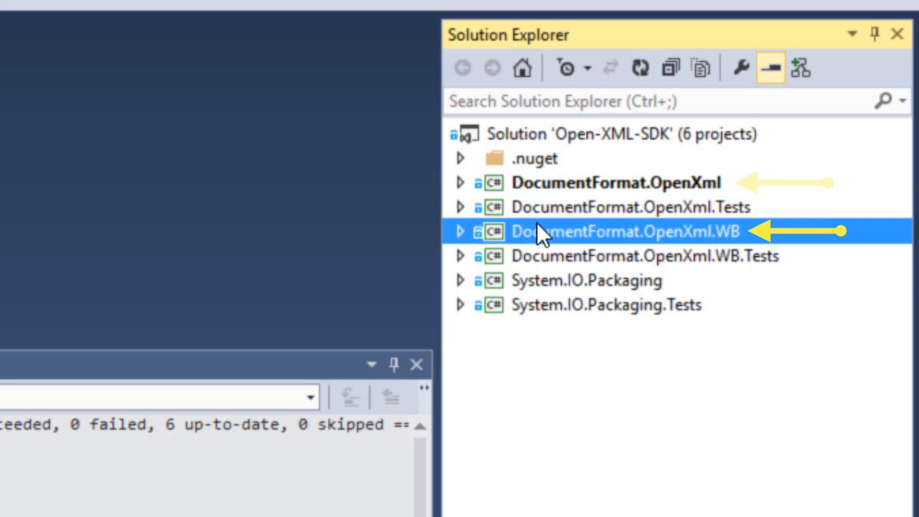
click(610, 181)
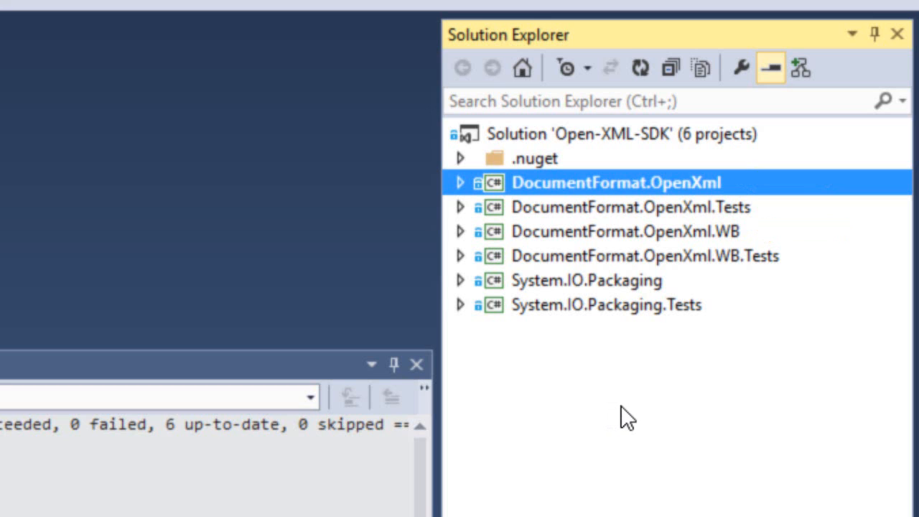
mouse_move(683, 237)
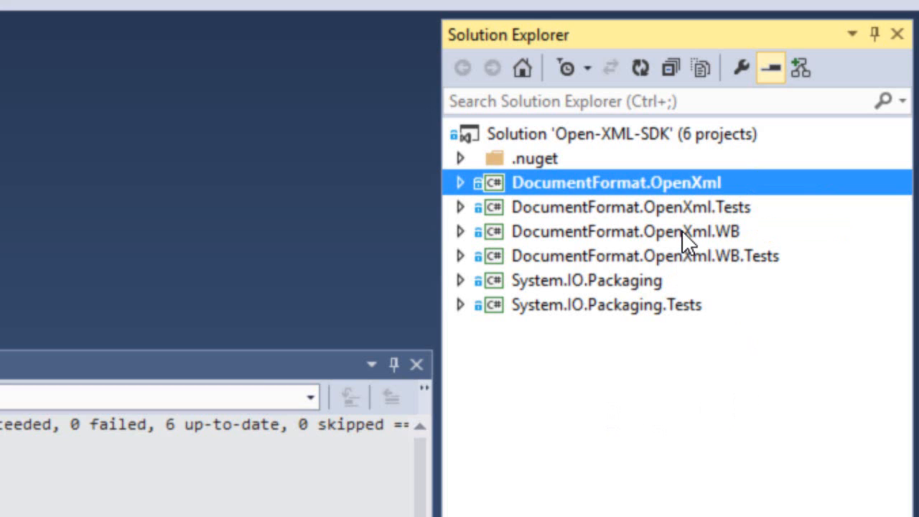
Alternate between the WB project and DocumentFormat.OpenXml.Tests, ending on the Tests project.
click(621, 231)
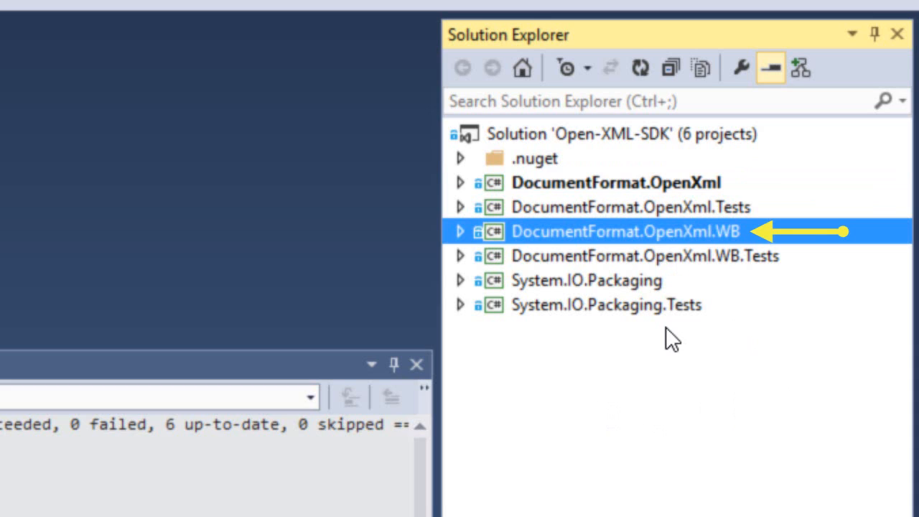
mouse_move(681, 316)
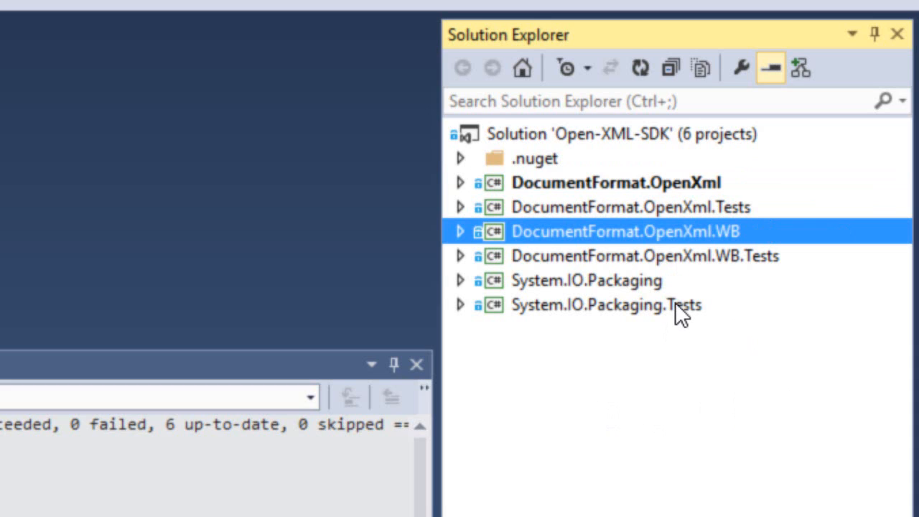
mouse_move(626, 208)
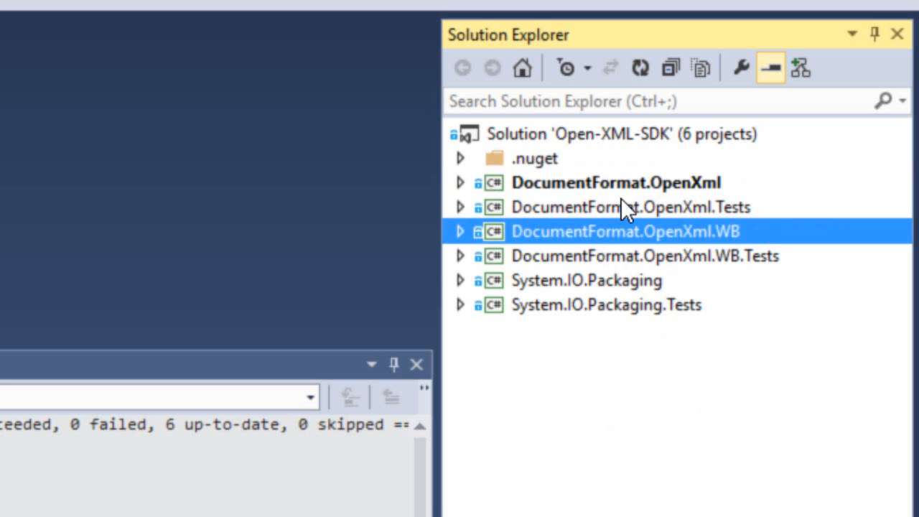
click(630, 207)
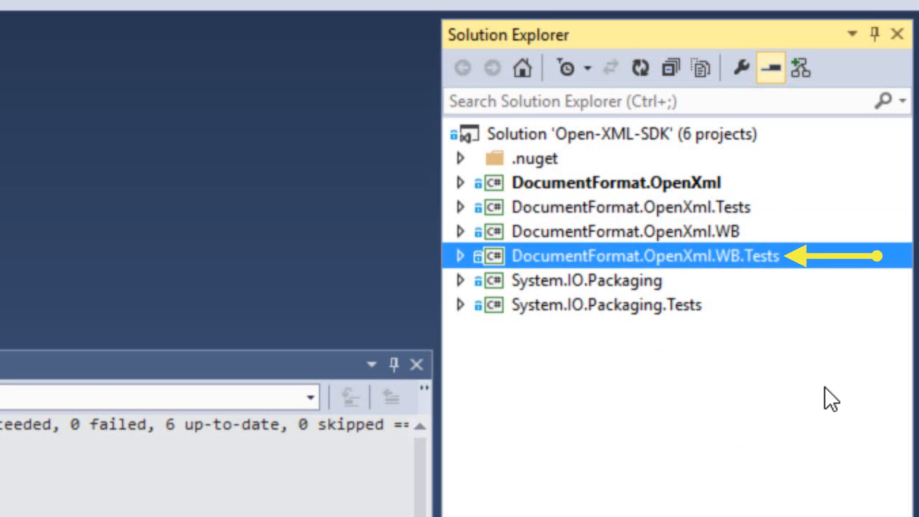
click(611, 231)
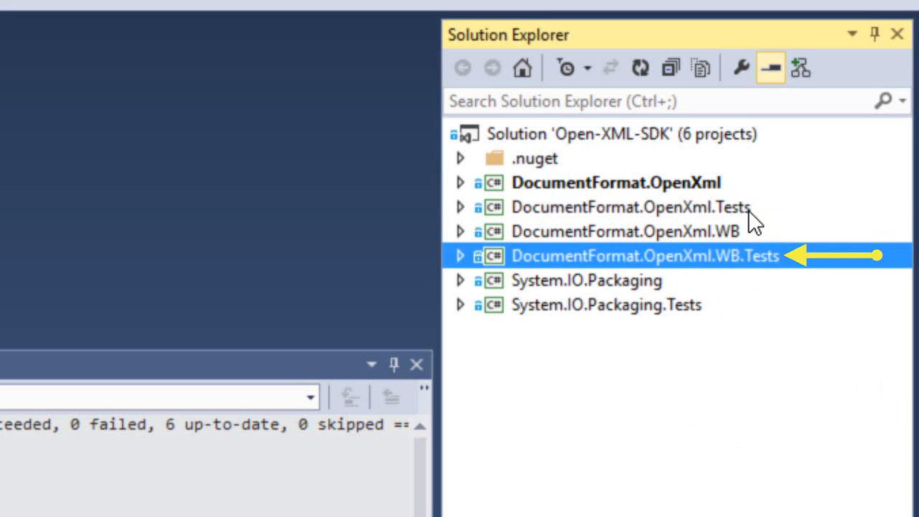
click(629, 207)
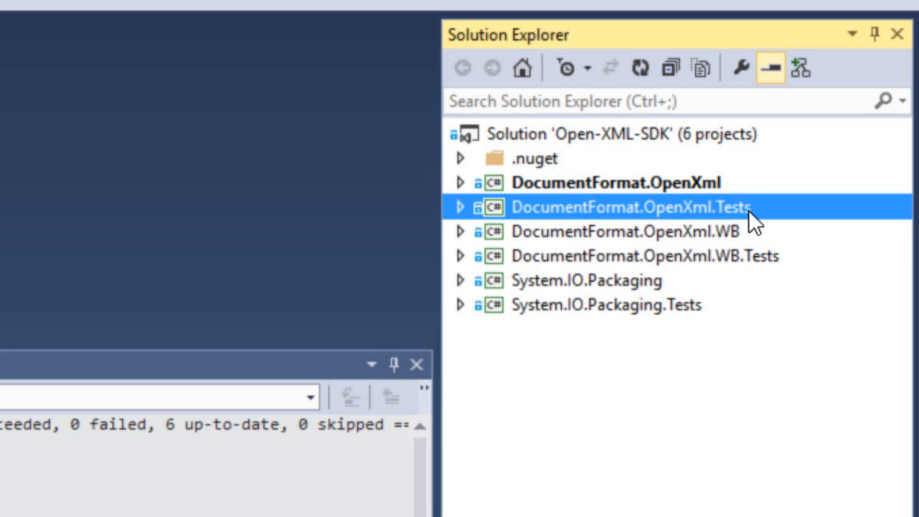
mouse_move(782, 272)
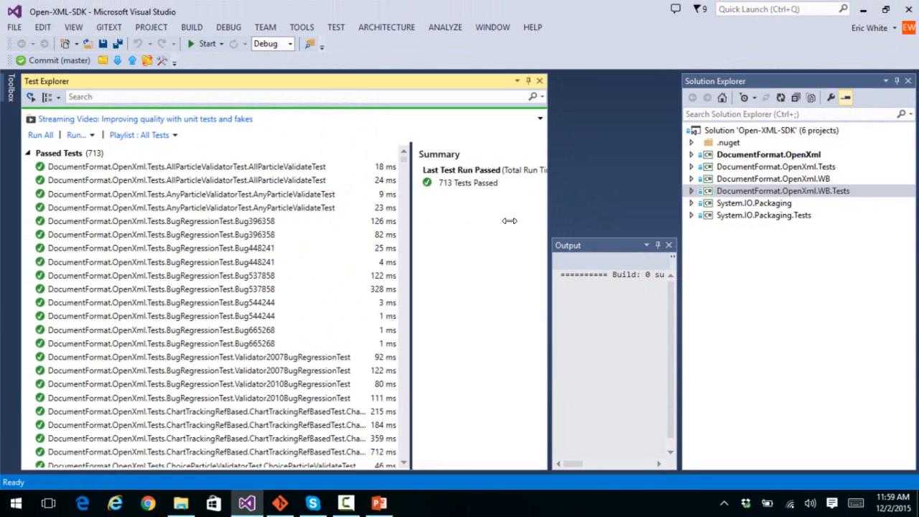
mouse_move(265, 161)
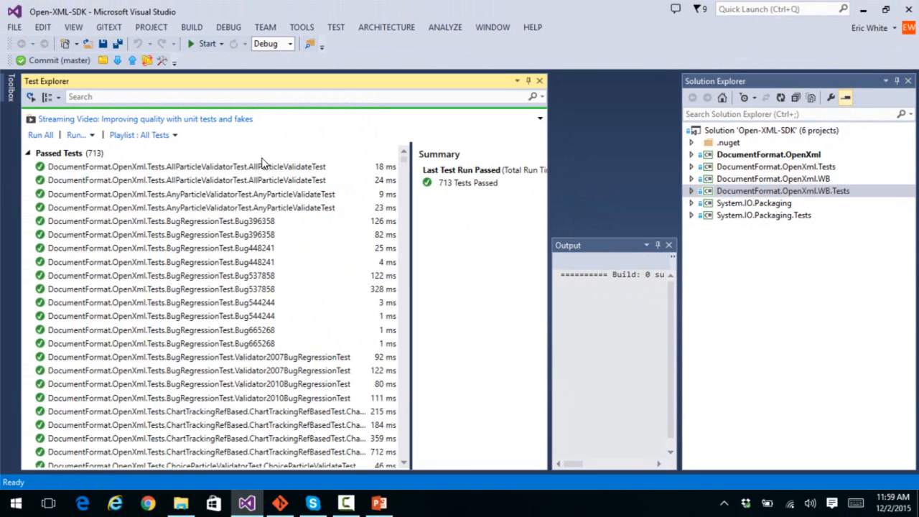
Show the pass details of the first and second AllParticleValidator tests, then return to the project list.
click(187, 167)
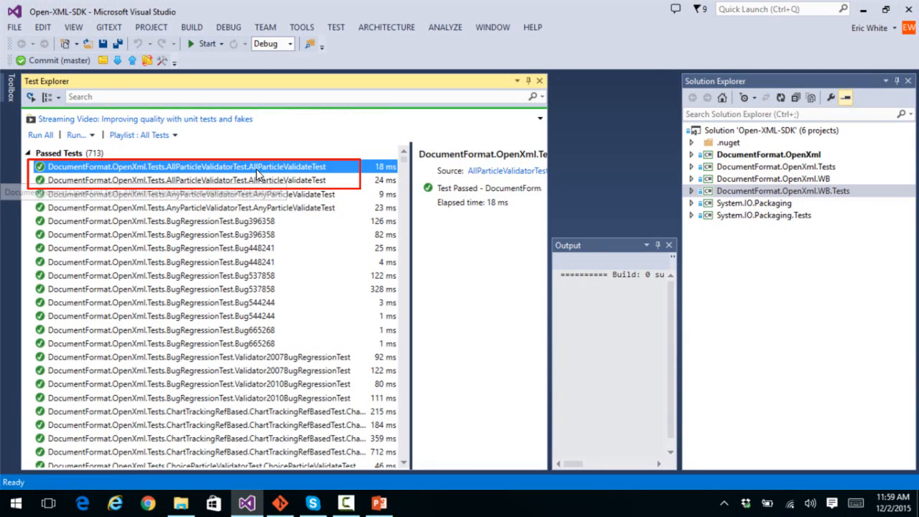
mouse_move(333, 293)
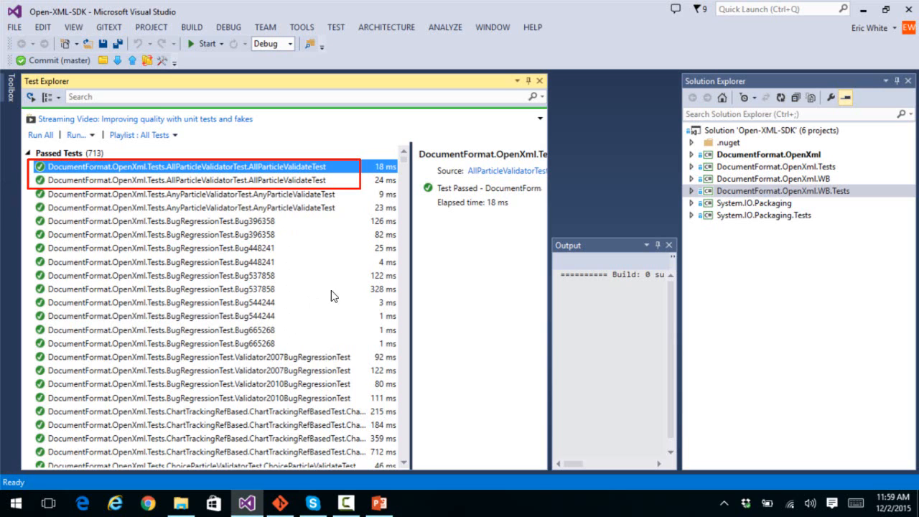
click(184, 181)
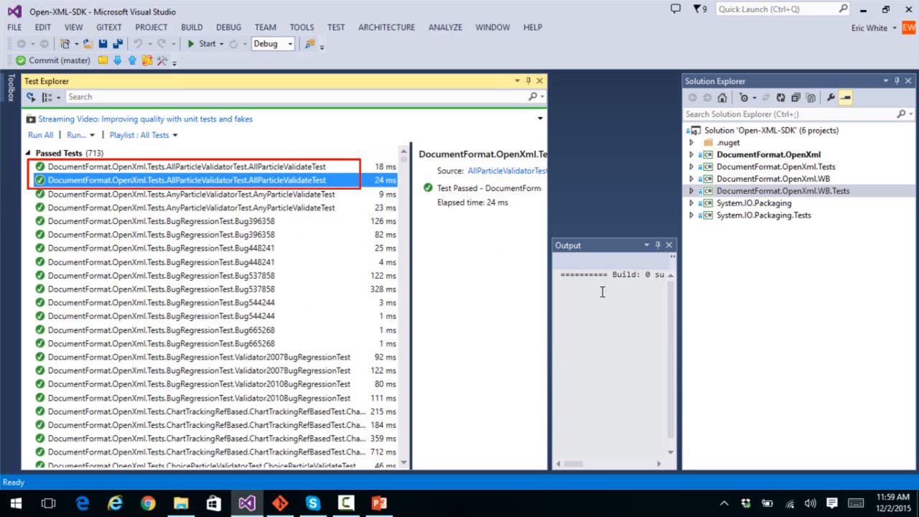
click(771, 167)
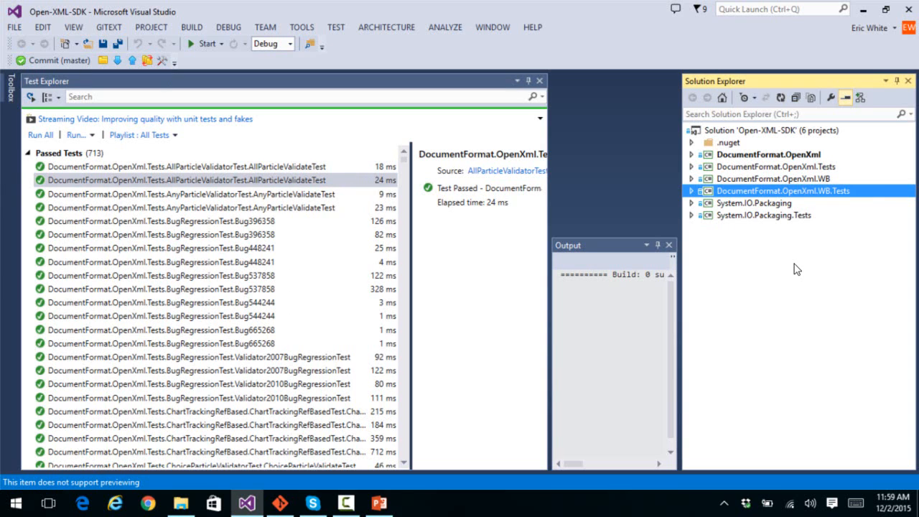
mouse_move(794, 261)
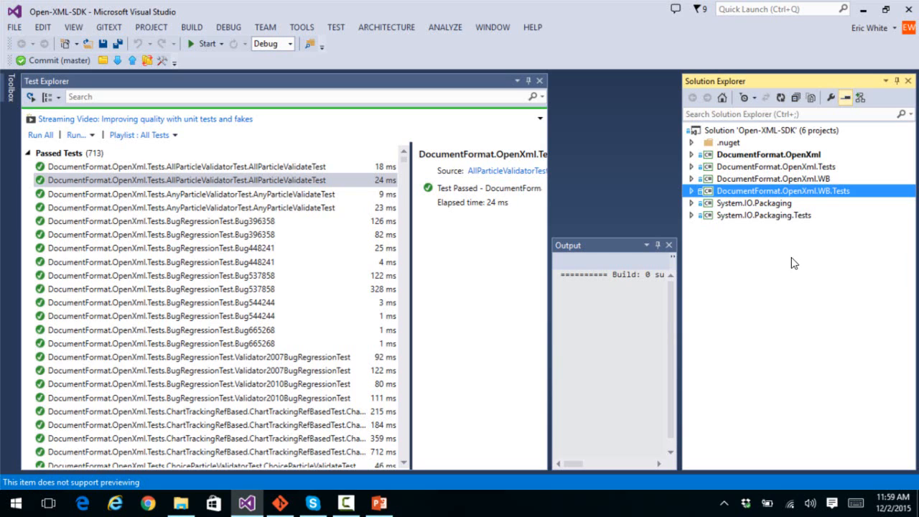
Highlight System.IO.Packaging and then DocumentFormat.OpenXml.Tests in Solution Explorer.
click(754, 204)
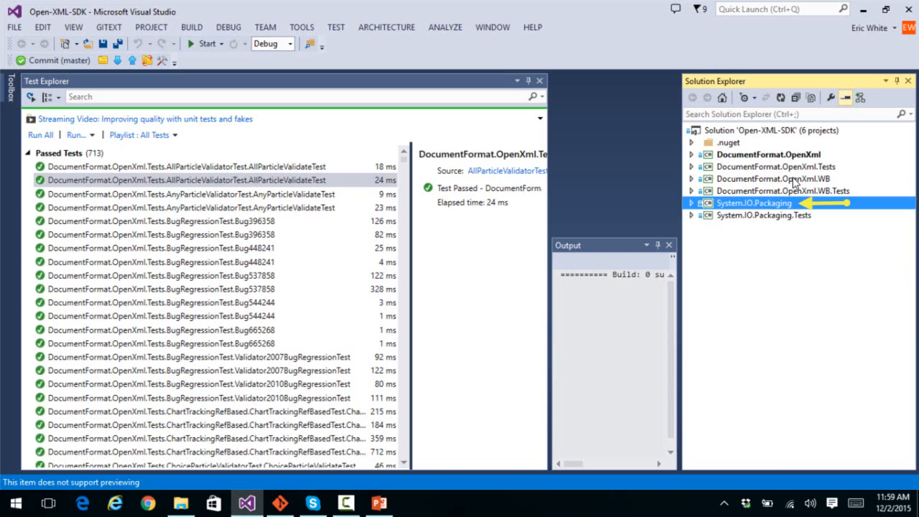
click(773, 178)
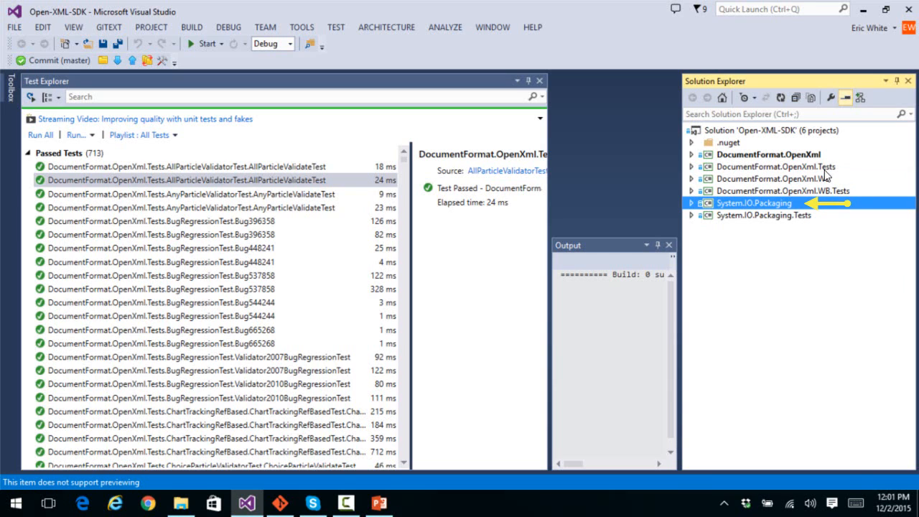
click(767, 167)
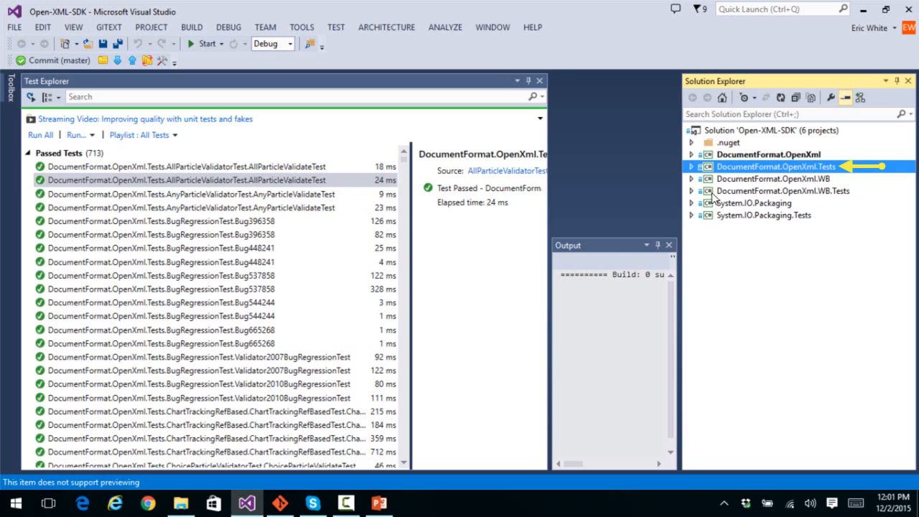
mouse_move(514, 368)
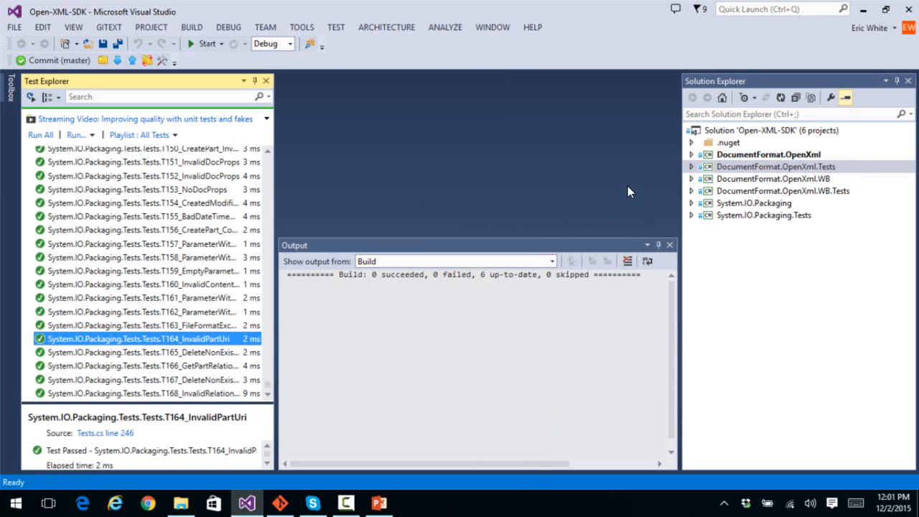
mouse_move(611, 189)
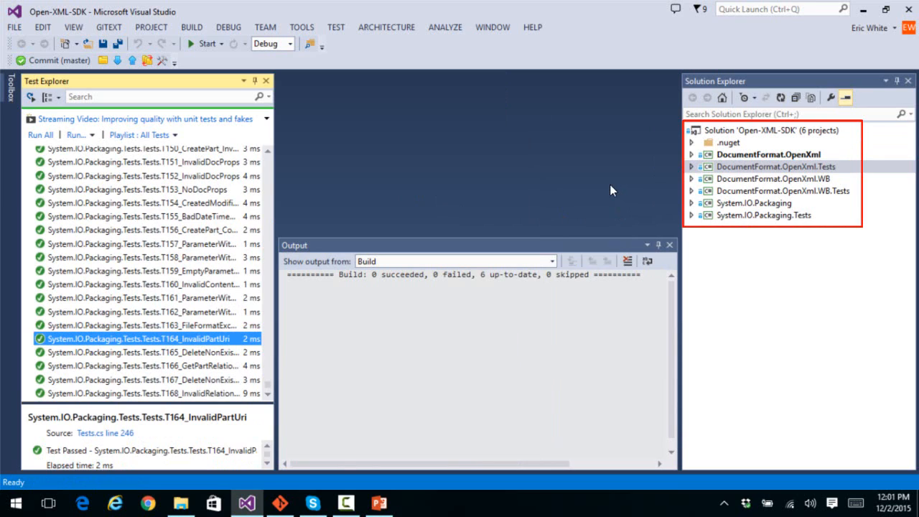
mouse_move(755, 327)
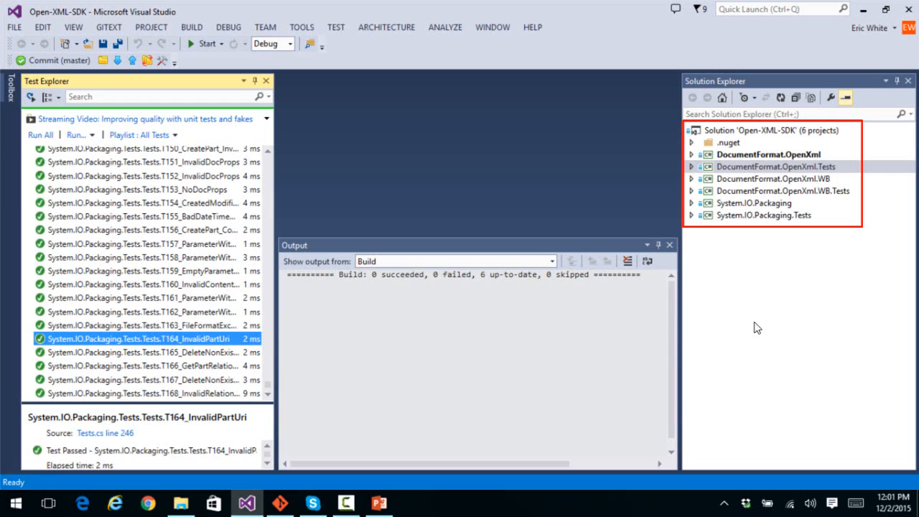
mouse_move(811, 358)
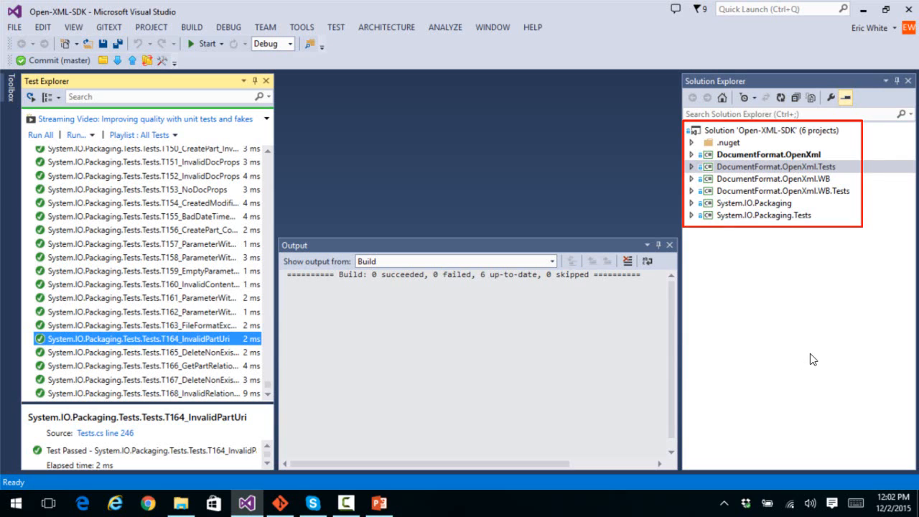
click(769, 154)
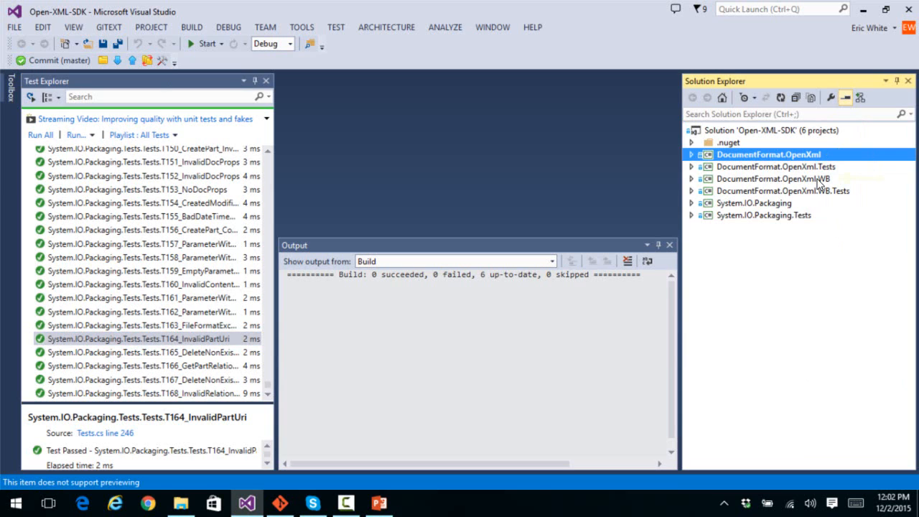
click(773, 178)
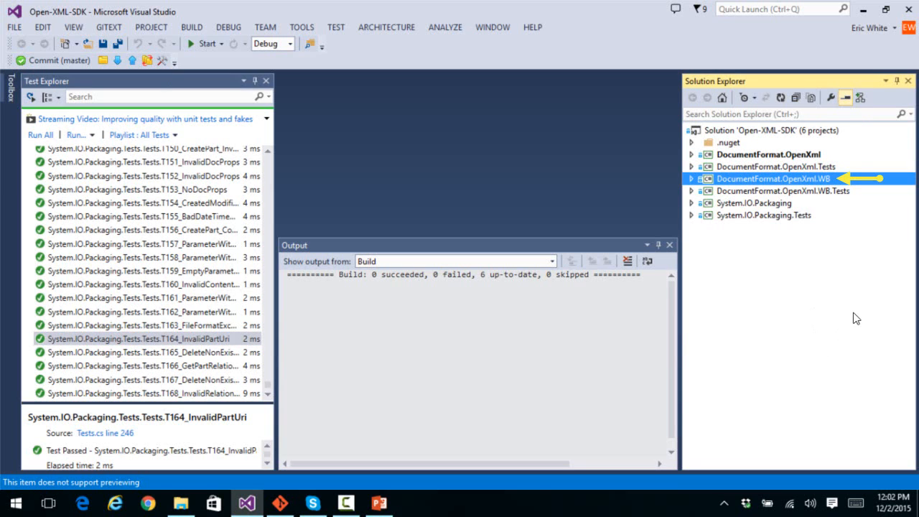
mouse_move(865, 328)
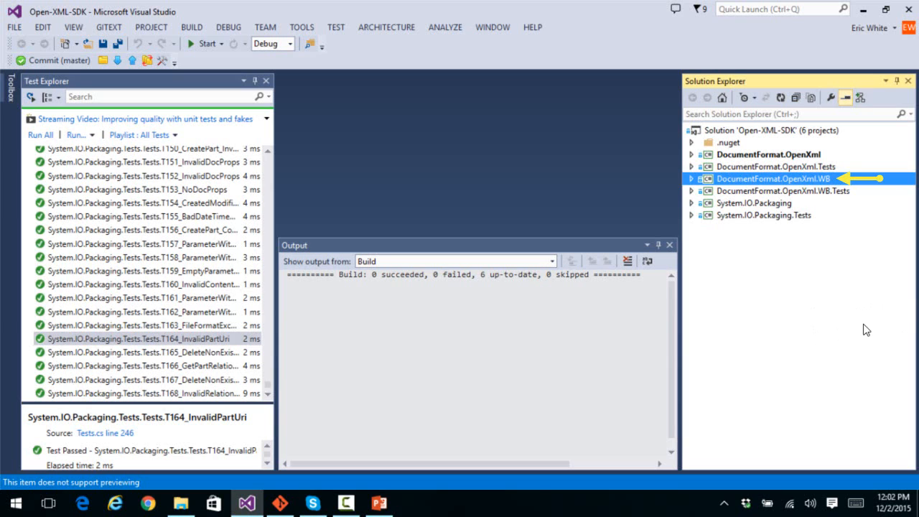
mouse_move(850, 330)
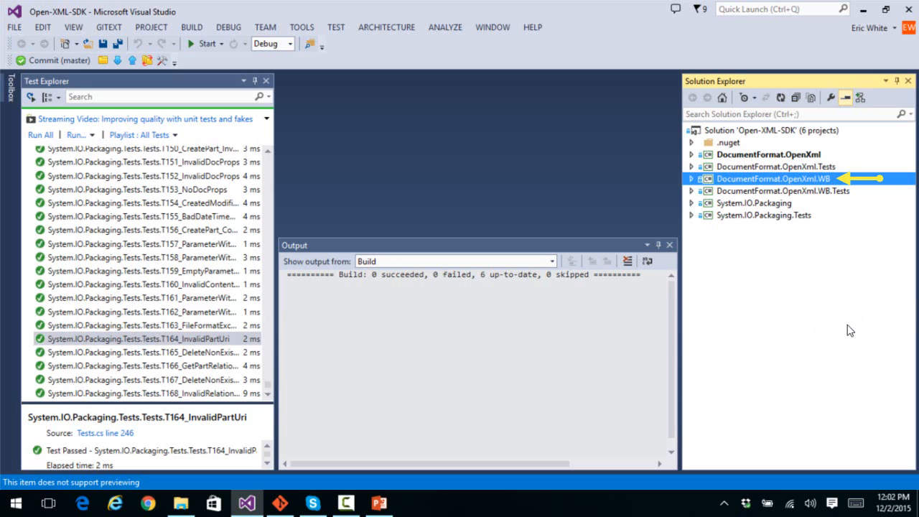
mouse_move(856, 342)
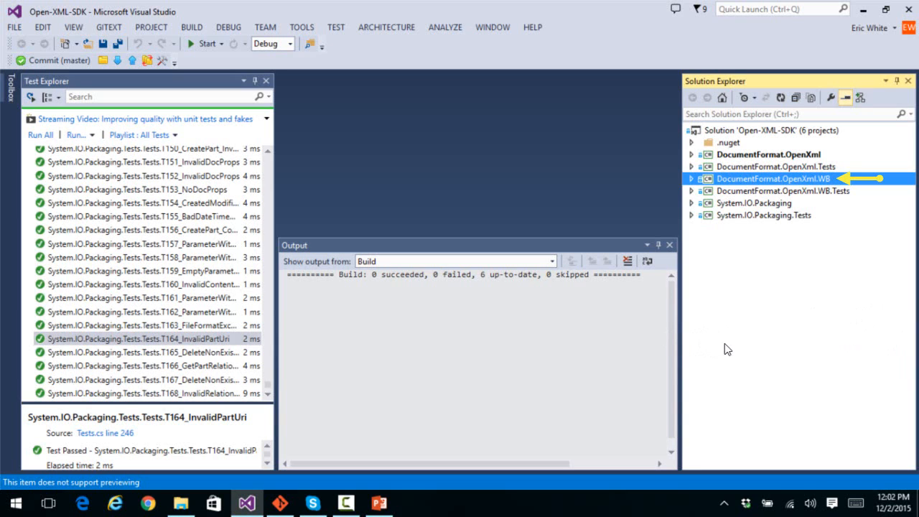
mouse_move(850, 344)
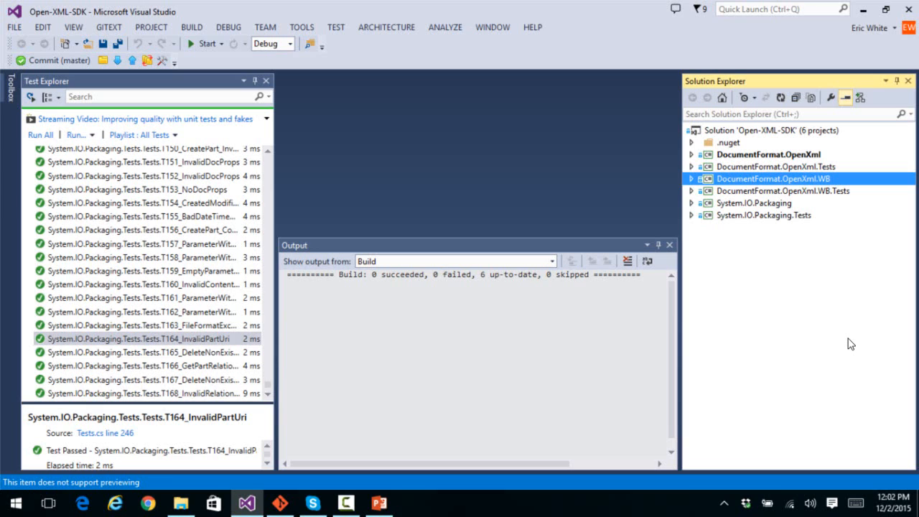
mouse_move(397, 480)
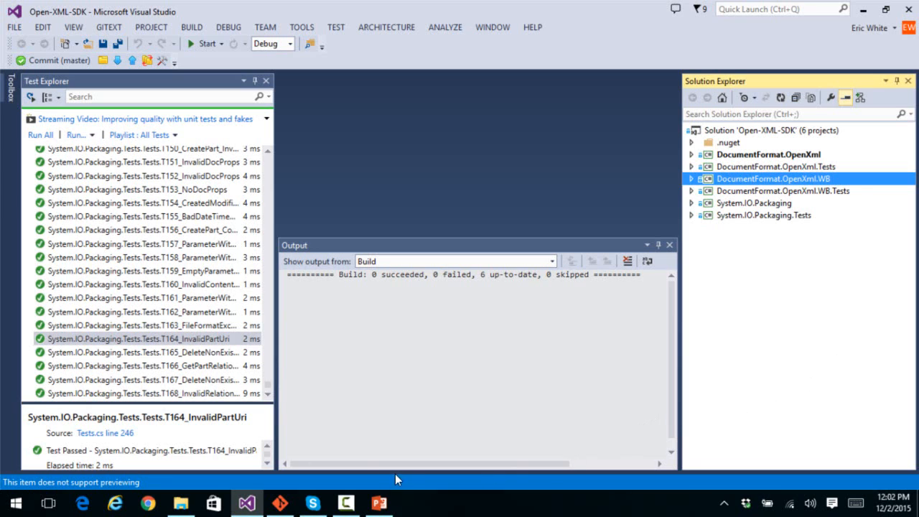